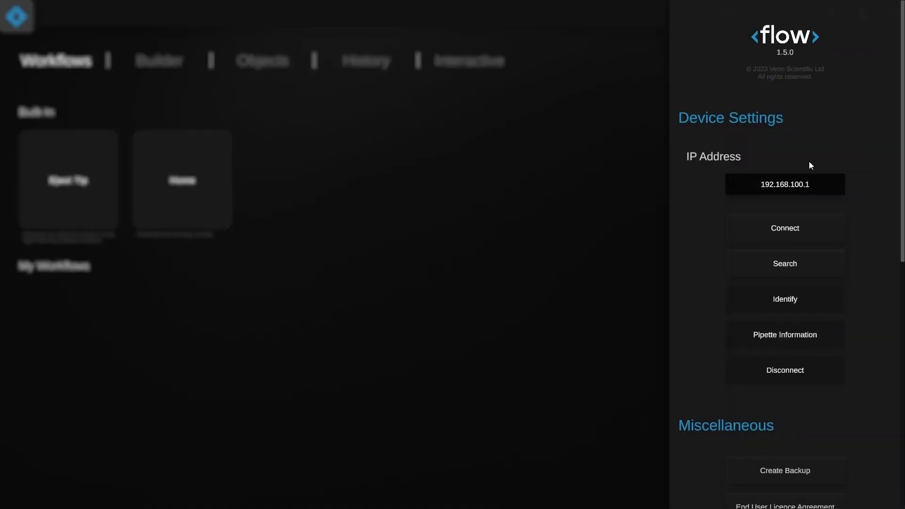
# Search Device Settings for i.preps and connect to iprep-00136 at 192.168.100.1
pyautogui.click(784, 264)
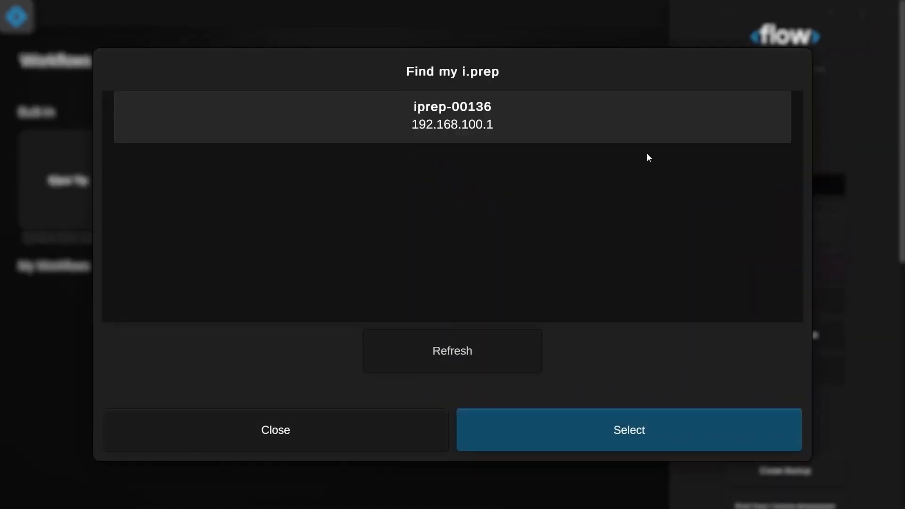
pyautogui.click(627, 430)
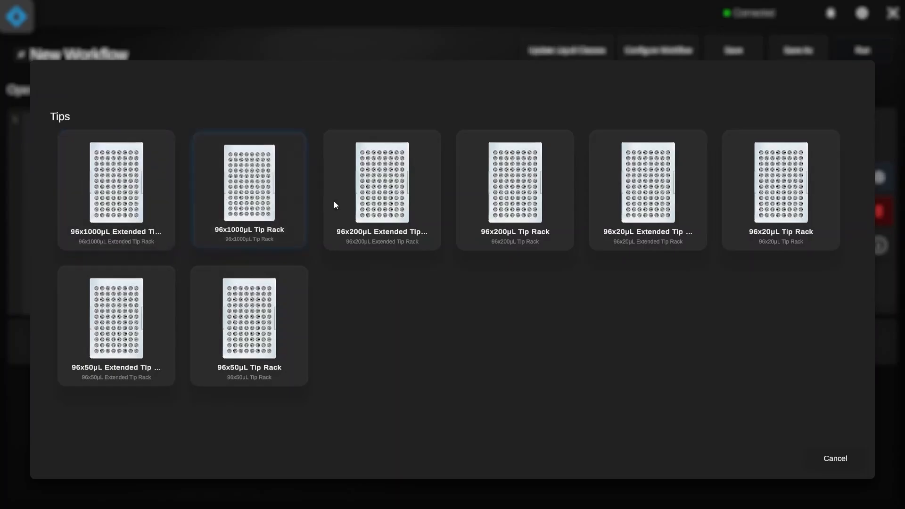
# Scroll the labware list while assigning the tip rack, tube plate and well plate zones
pyautogui.scroll(-3)
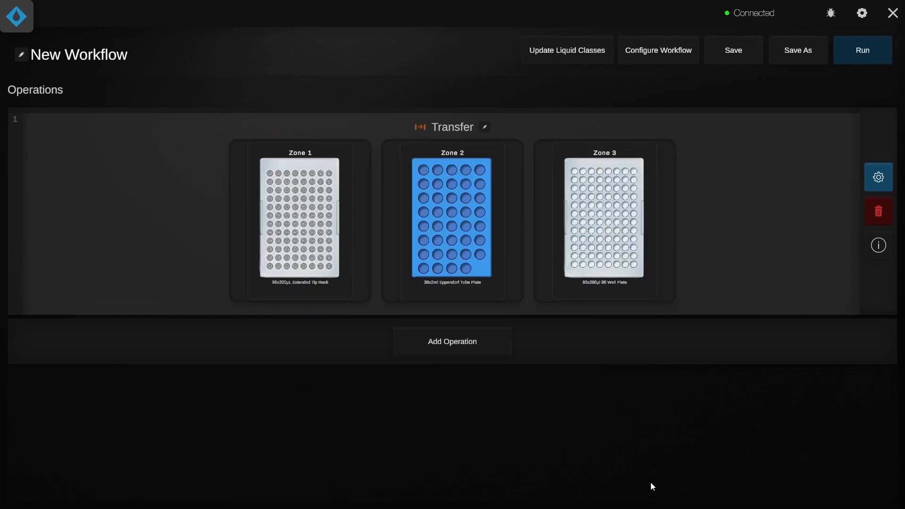
# Run the workflow and confirm the labware is placed on the deck
pyautogui.click(862, 50)
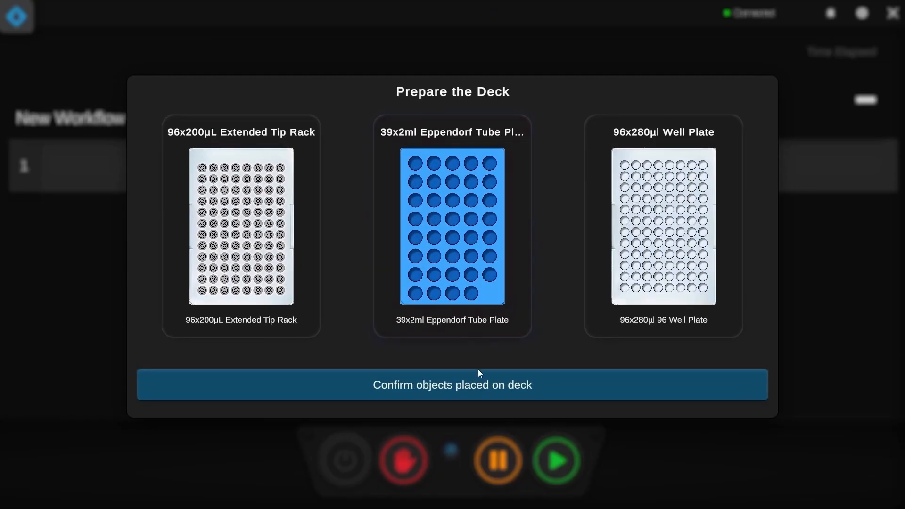
pyautogui.click(451, 385)
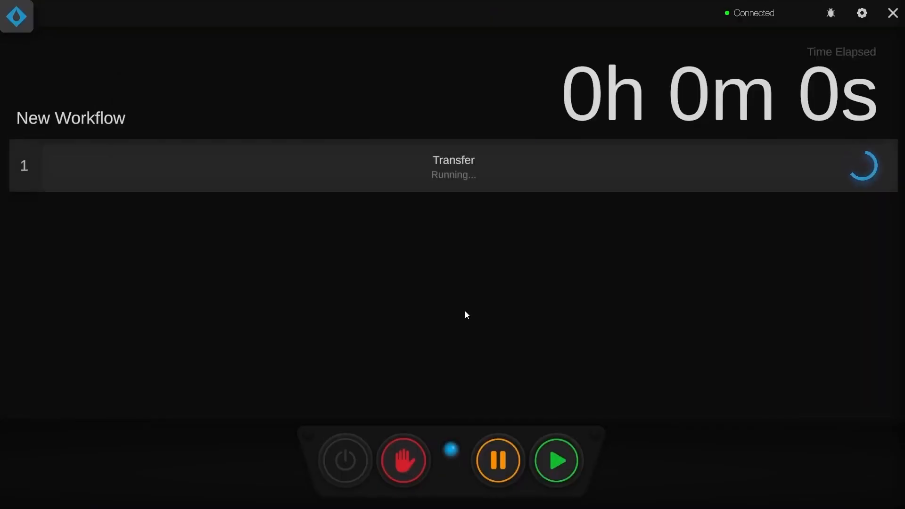